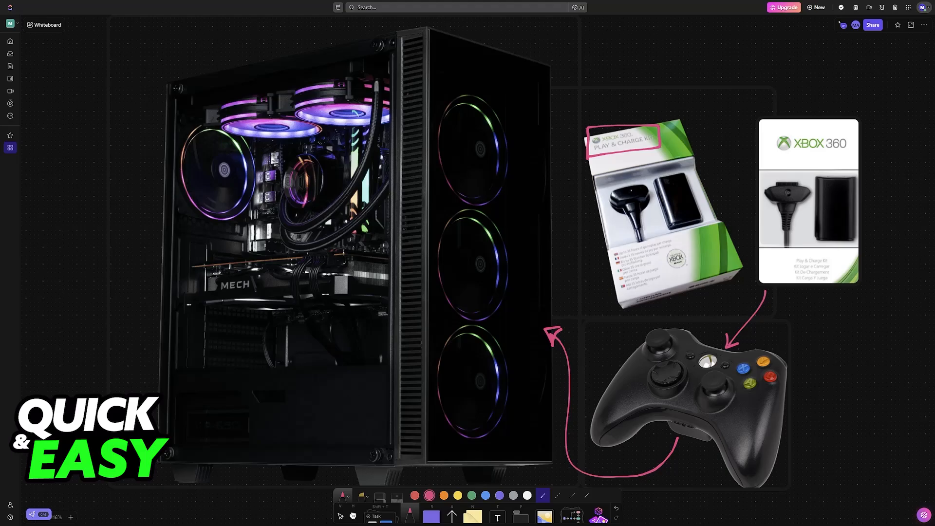
mouse_move(815, 335)
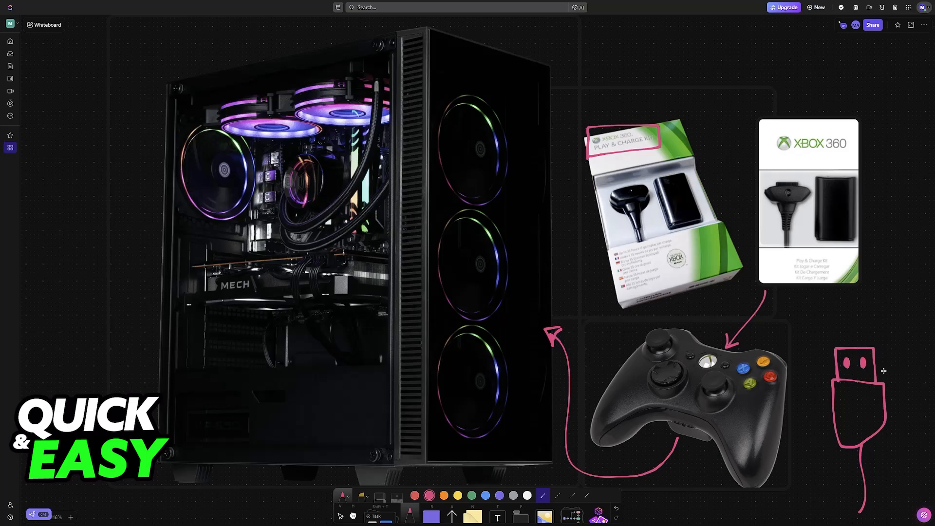
mouse_move(760, 332)
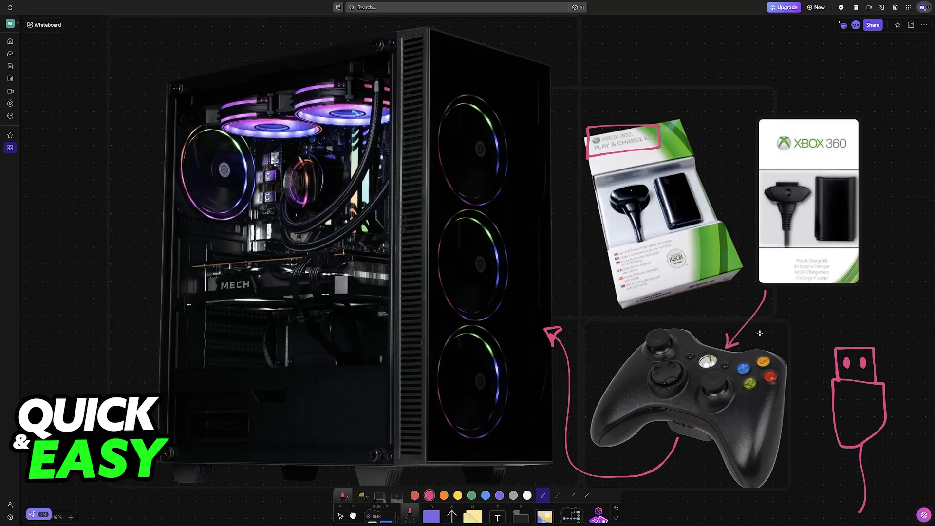
left_click_drag(542, 104, 626, 170)
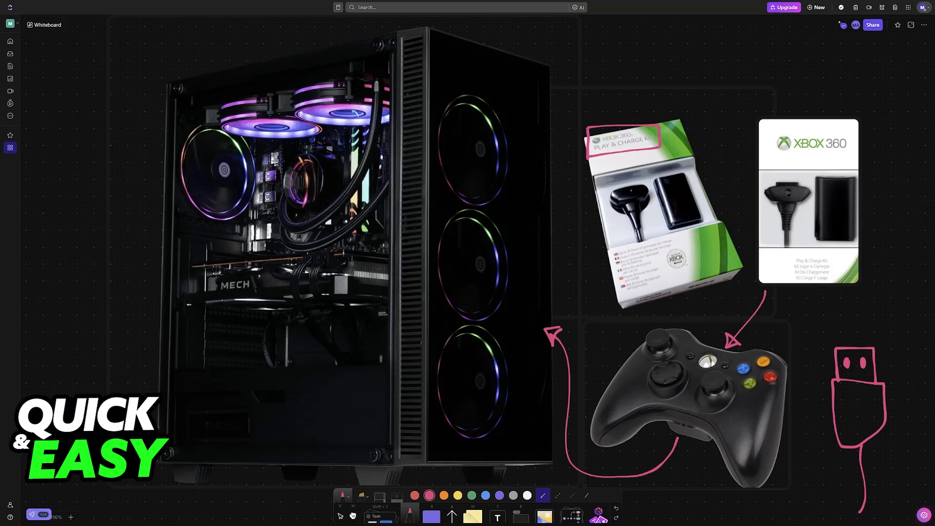
mouse_move(768, 343)
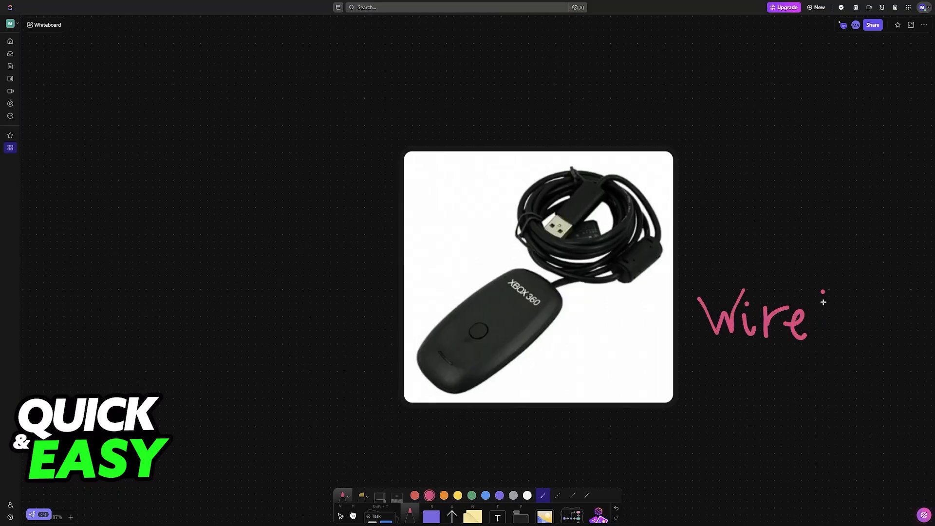
- Write the pink label 'less' beside the Xbox 360 receiver photo
type("less")
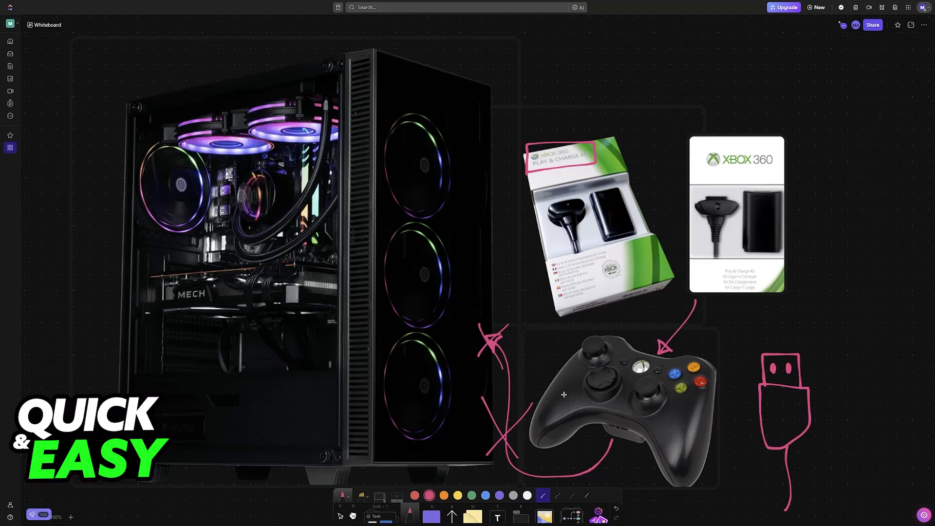
mouse_move(563, 395)
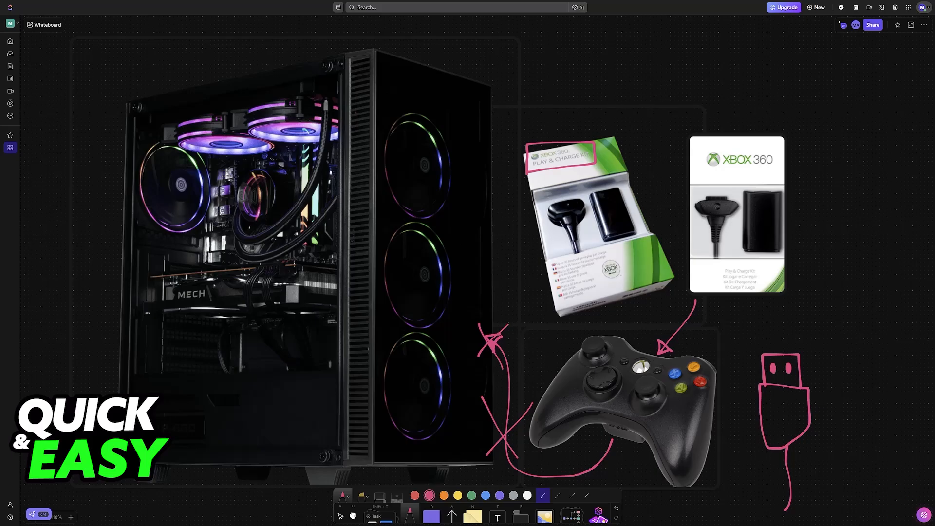